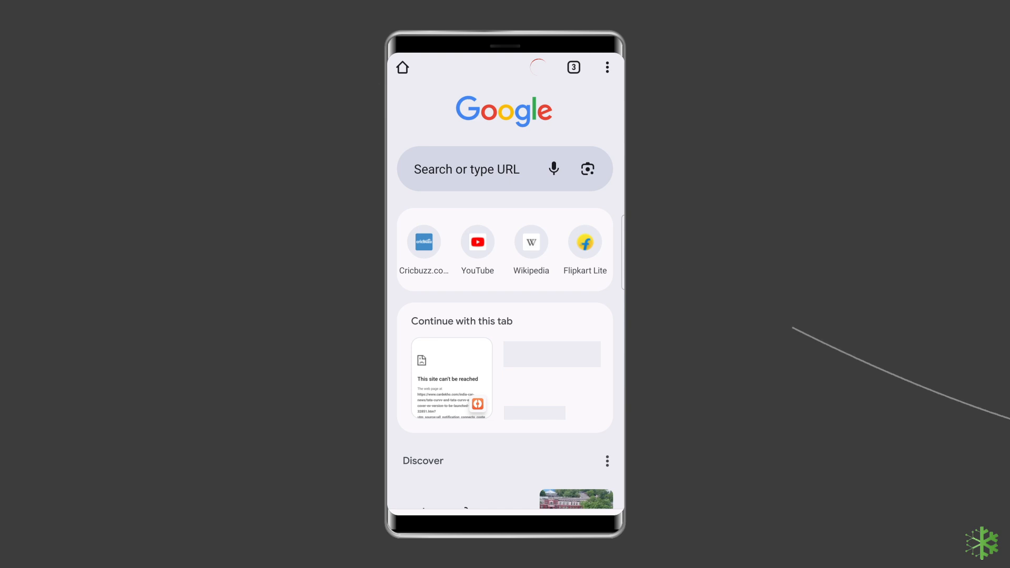
Step: Open Chrome's Settings through the three-dot menu on the new tab page
{"action": "left_click", "coordinate": [606, 66]}
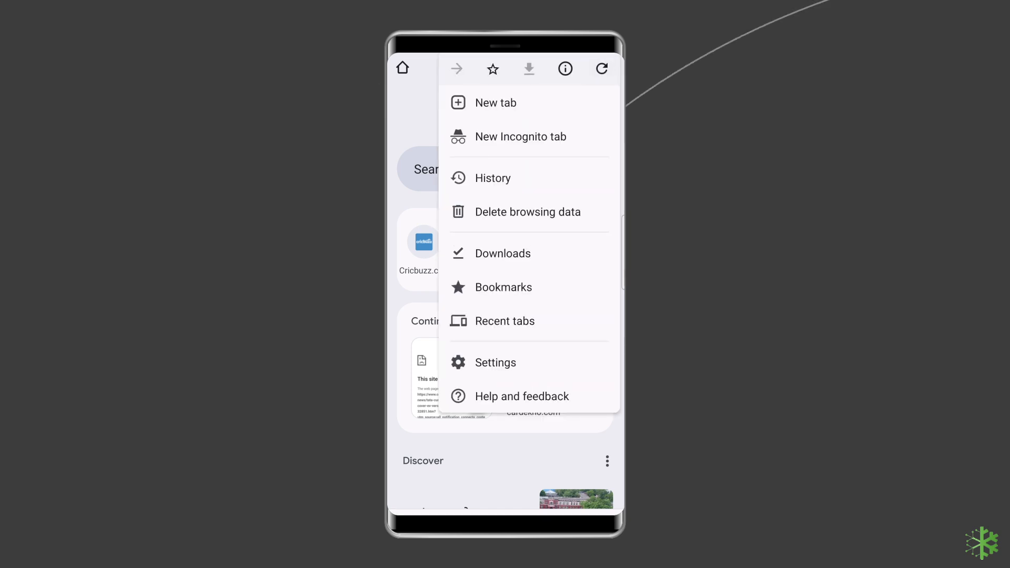
{"action": "left_click", "coordinate": [494, 361]}
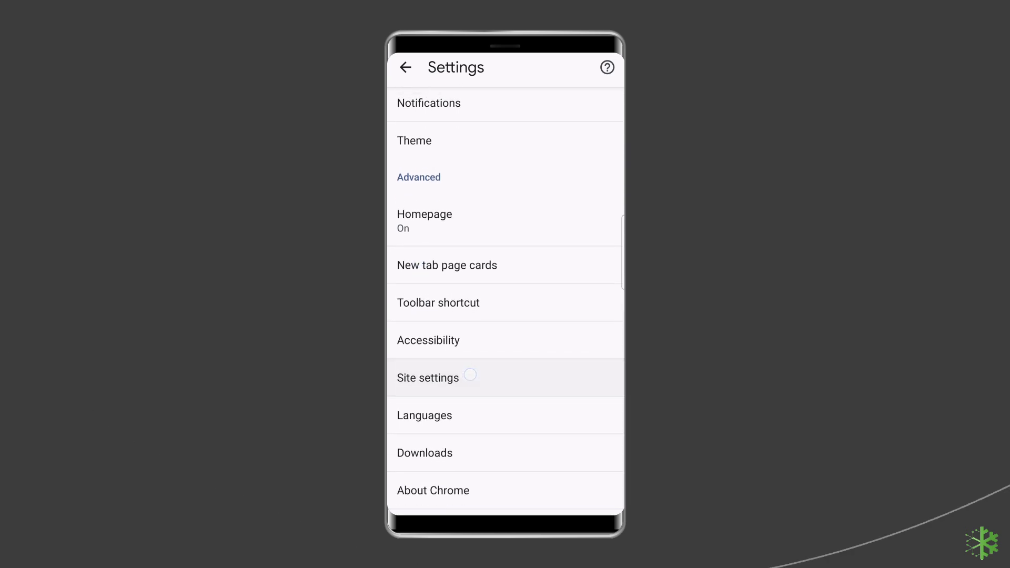
Step: Switch off Pop-ups and redirects in Site settings and return to the site settings list
{"action": "left_click", "coordinate": [428, 377]}
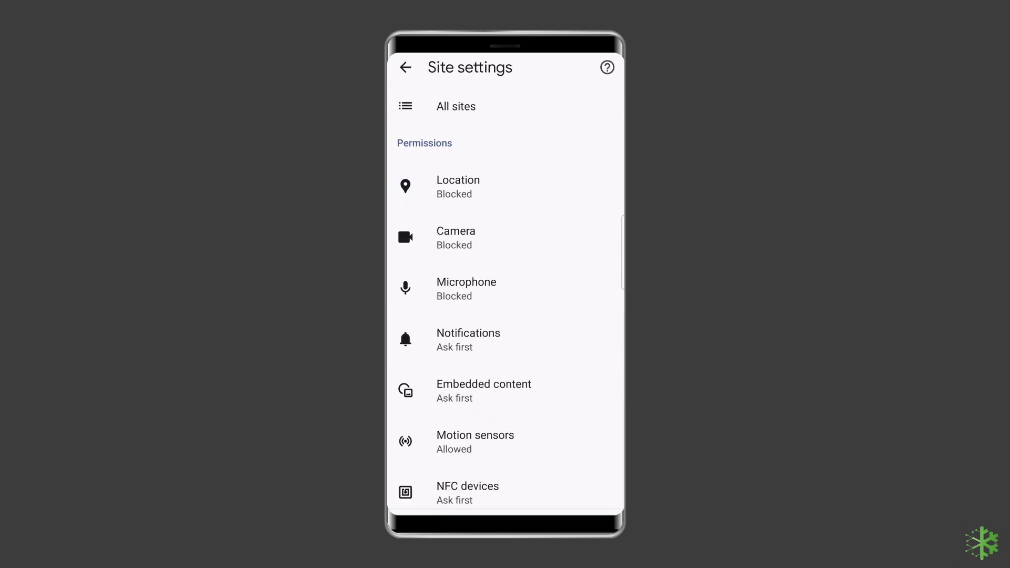
{"action": "scroll", "scroll_direction": "down", "scroll_amount": 3}
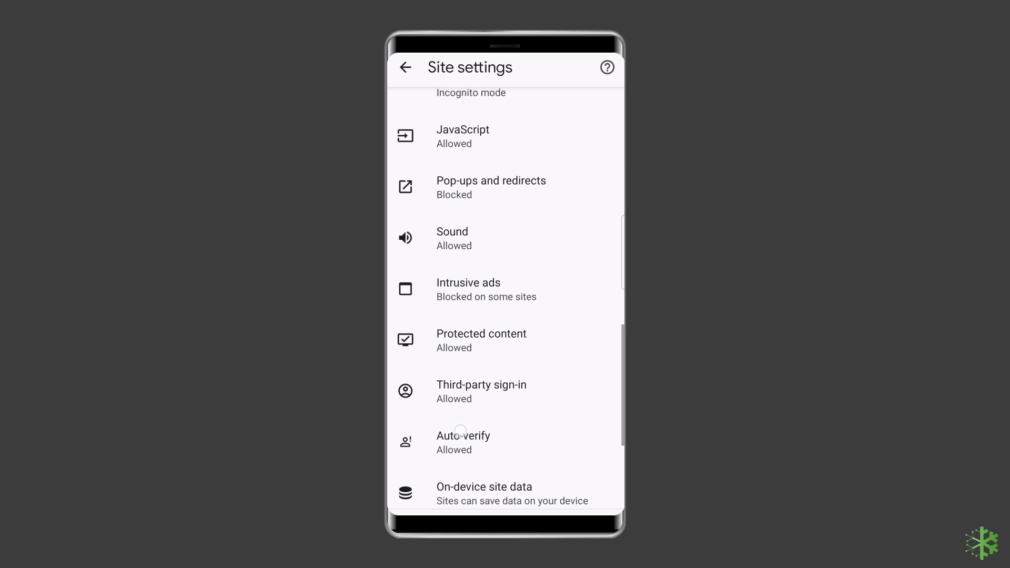
{"action": "left_click", "coordinate": [490, 187]}
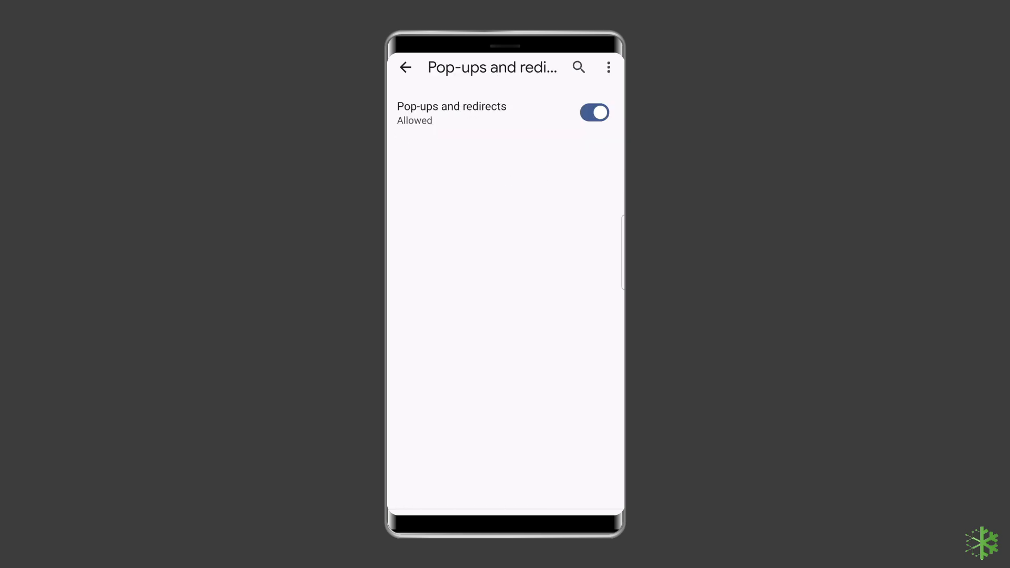
{"action": "left_click", "coordinate": [593, 112]}
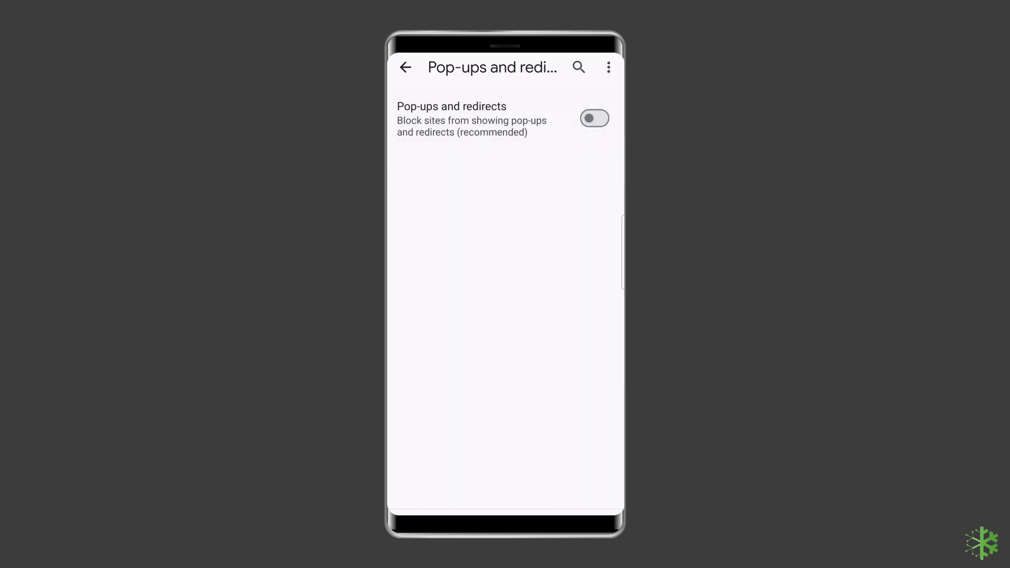
{"action": "left_click", "coordinate": [405, 67]}
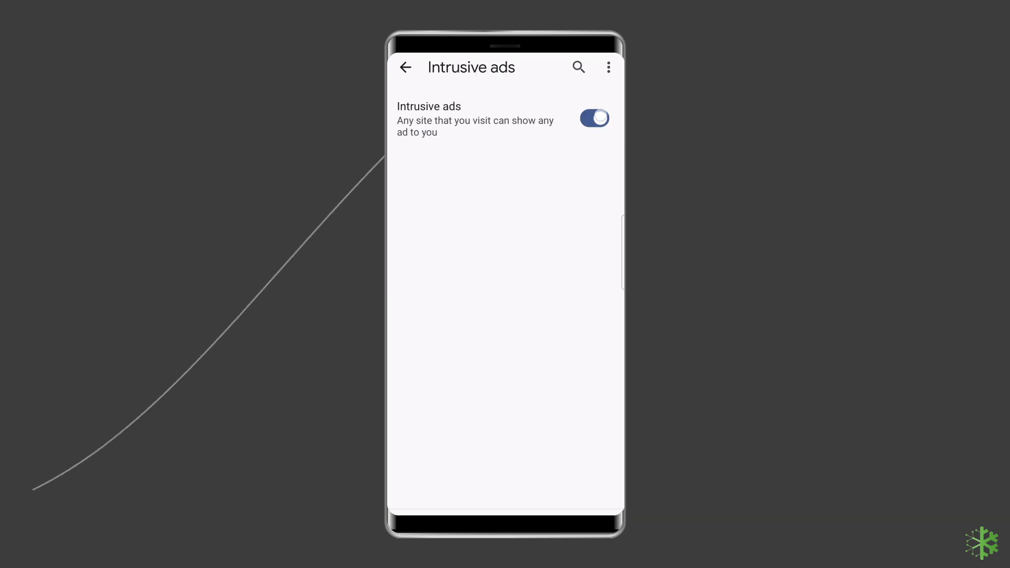
Step: Switch the Intrusive ads toggle off so sites cannot show intrusive ads
{"action": "left_click", "coordinate": [593, 118]}
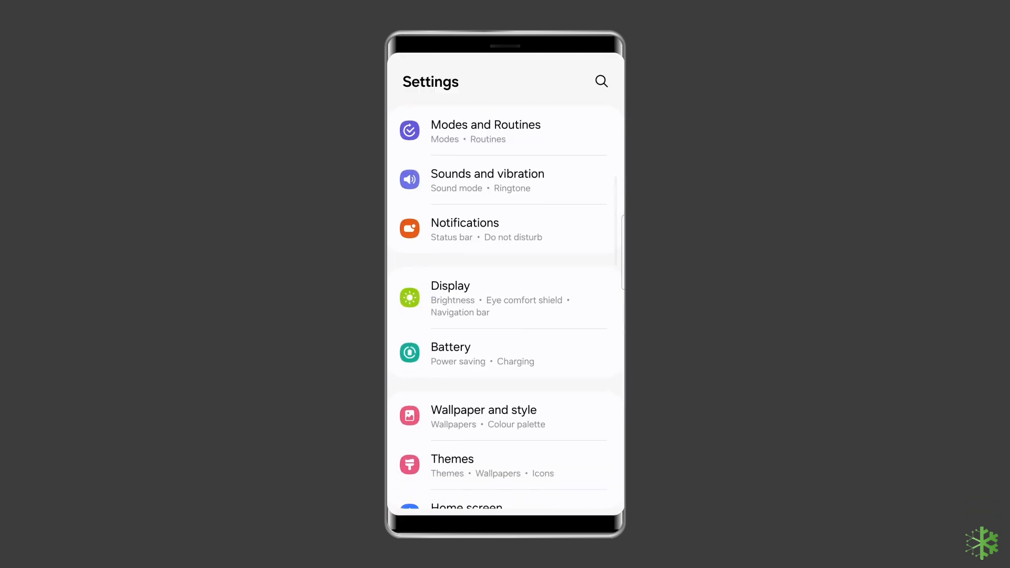
Step: Under Apps, switch off the hidden-name app's notifications, then go to the home screen
{"action": "scroll", "scroll_direction": "down", "scroll_amount": 3}
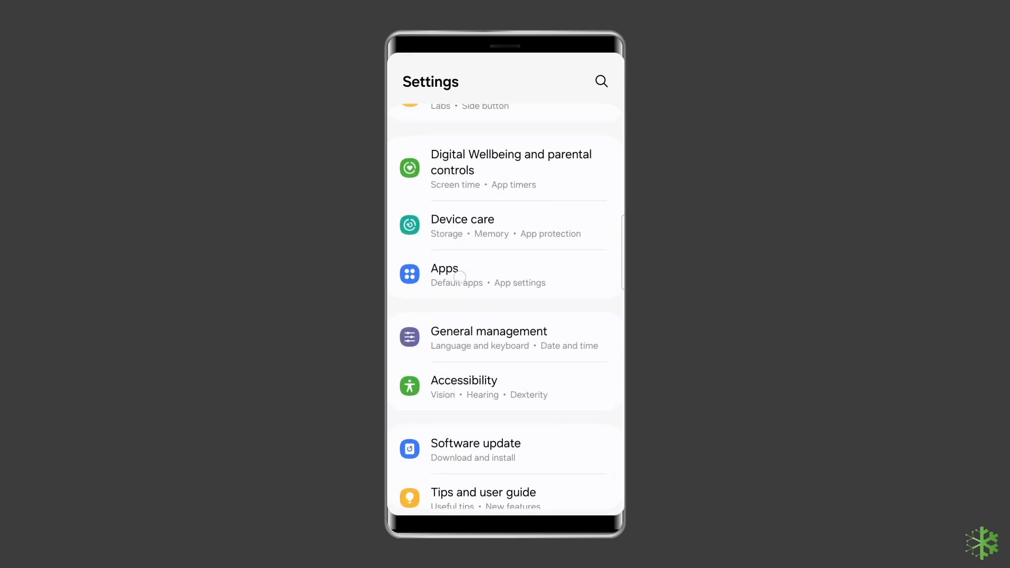
{"action": "left_click", "coordinate": [445, 269]}
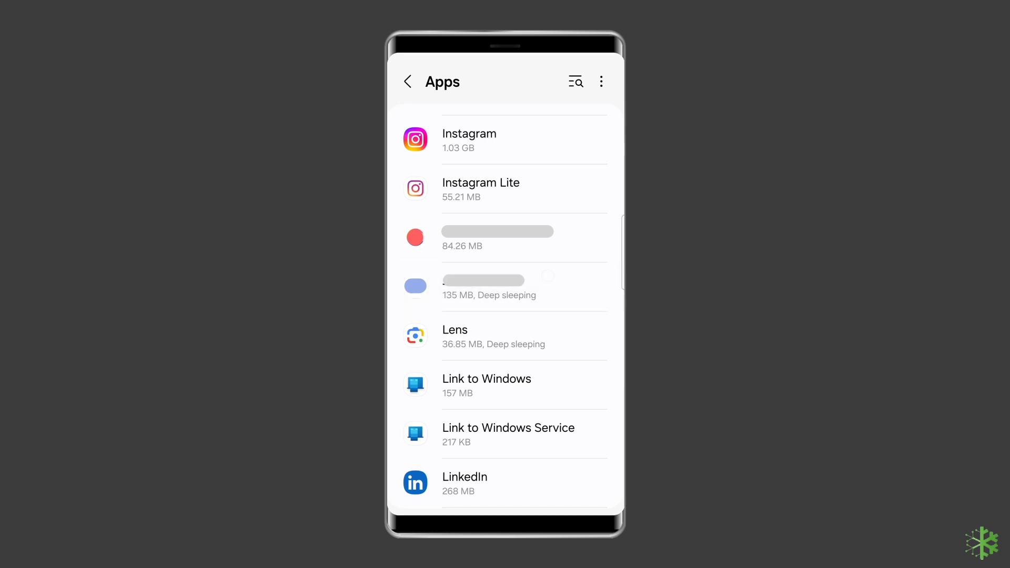
{"action": "left_click", "coordinate": [504, 286]}
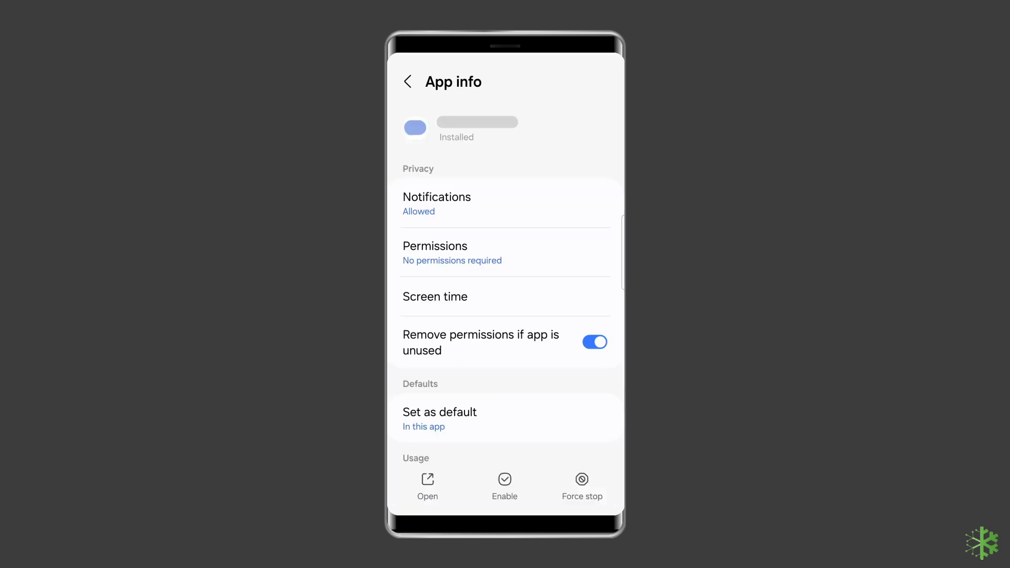
{"action": "left_click", "coordinate": [436, 203]}
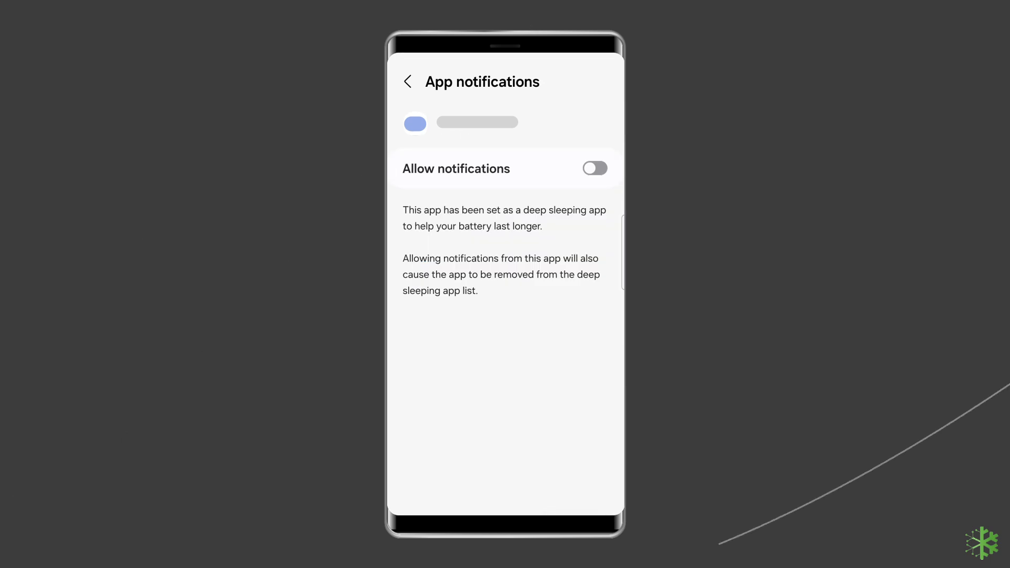
{"action": "left_click", "coordinate": [407, 81]}
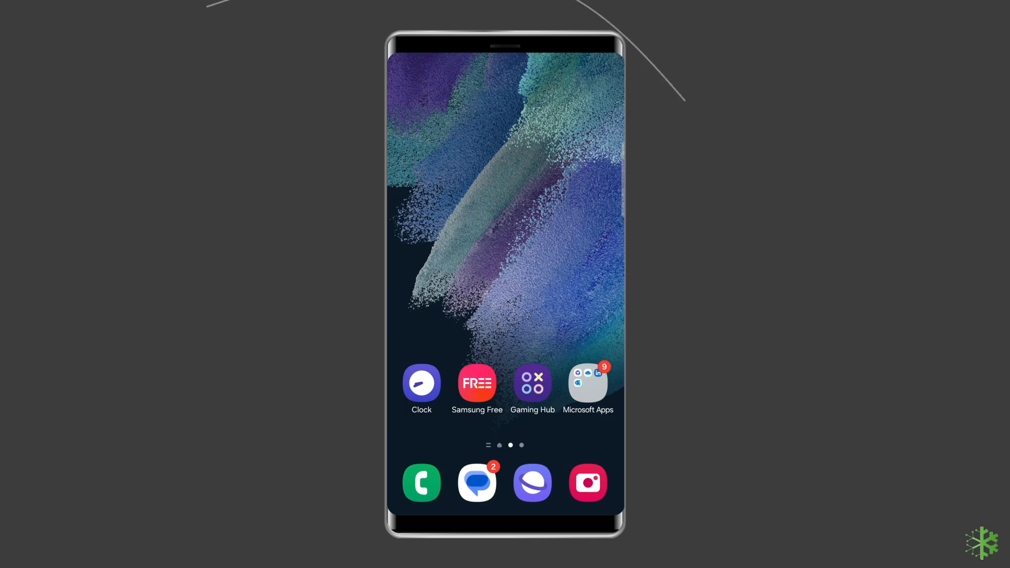